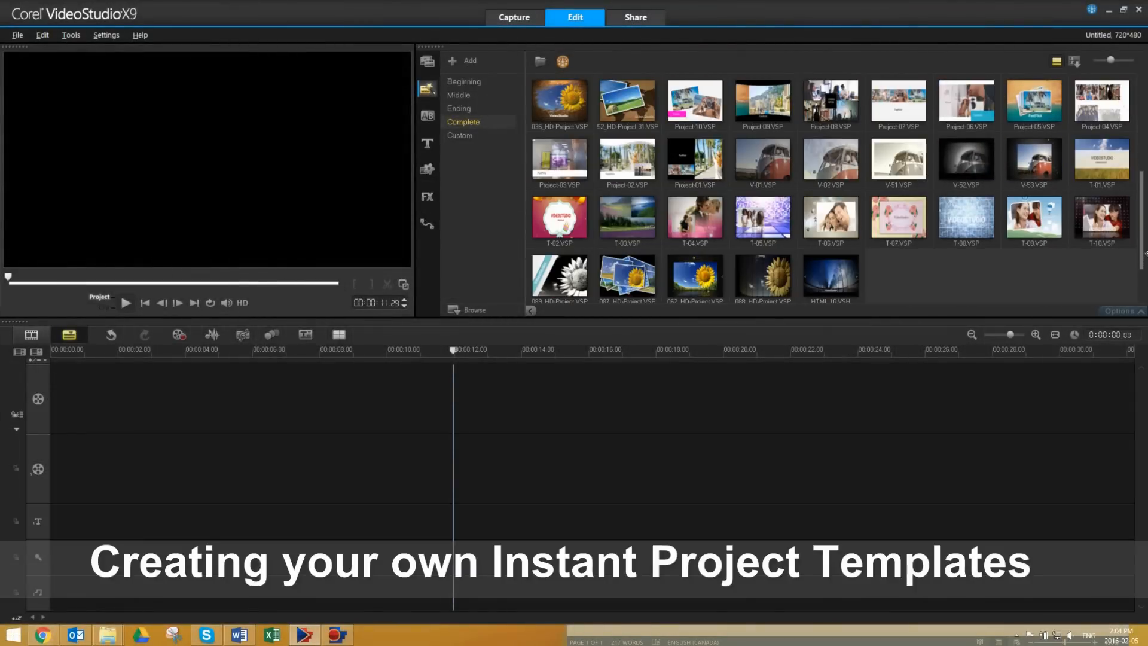
Step: Show the Placeholders folder in the Media library to reach Placeholder 01–09
left_click(427, 61)
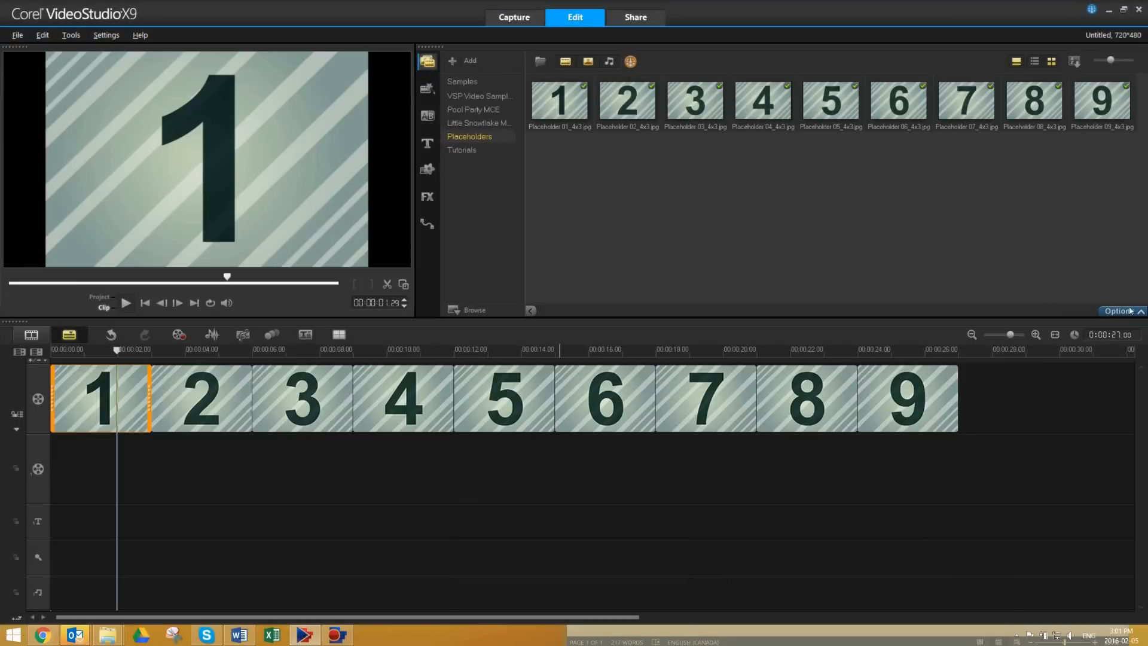
Step: Switch to the Transition library and its favourites to join the nine placeholders
left_click(427, 115)
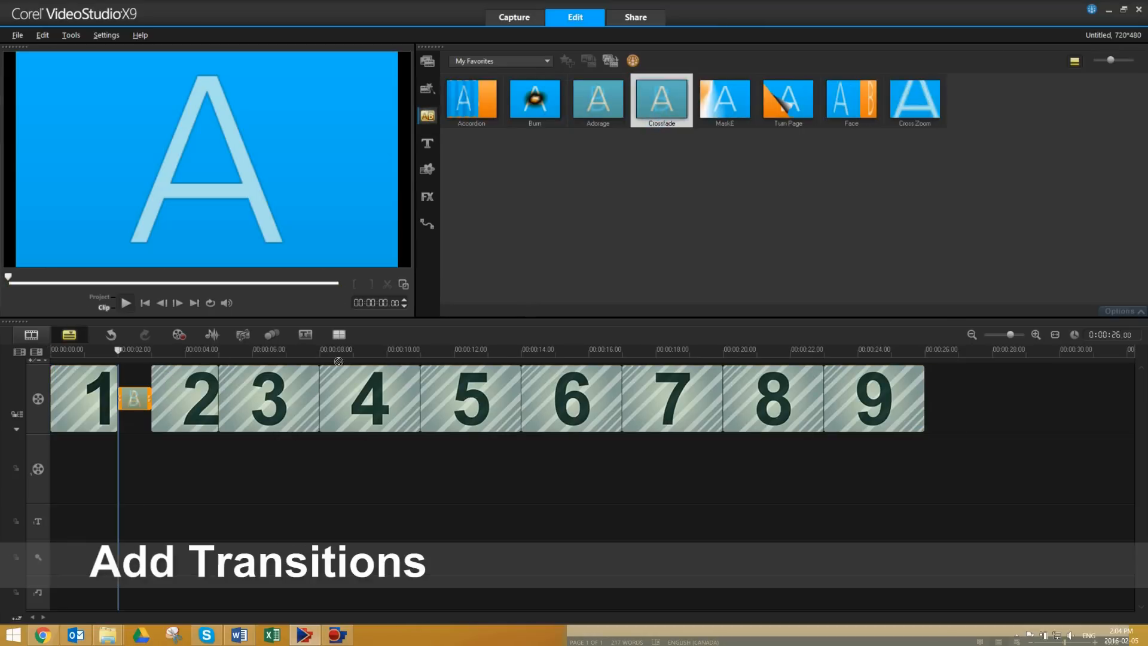
left_click(427, 196)
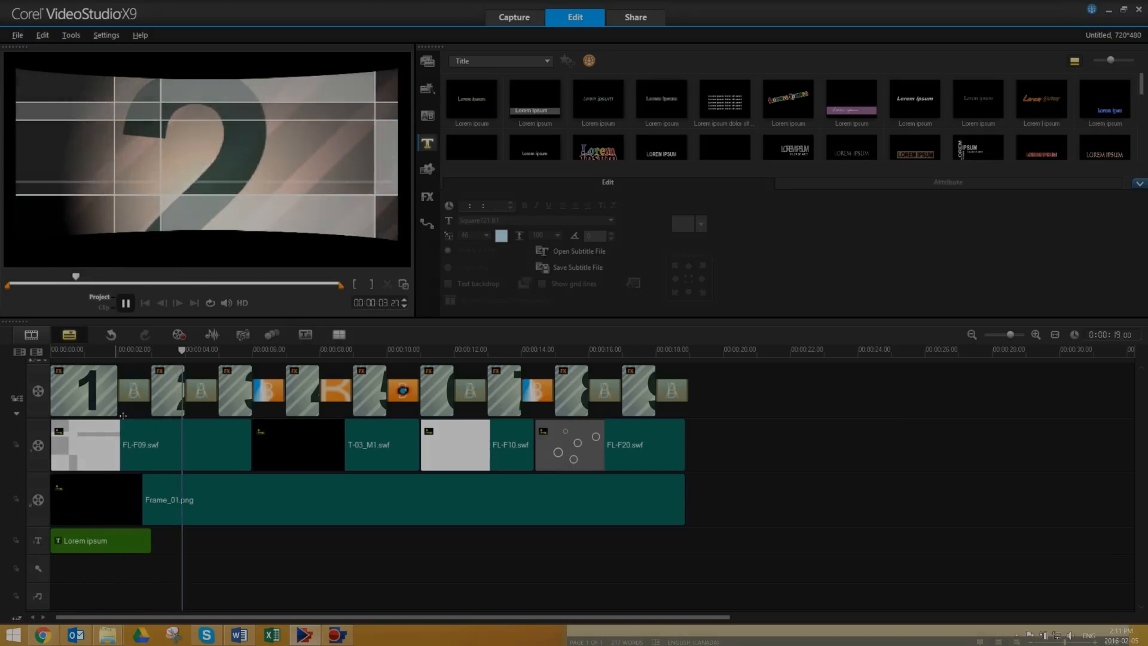
Step: Start File > Export as template > Instant Project Template, prompting to save the untitled project
left_click(16, 35)
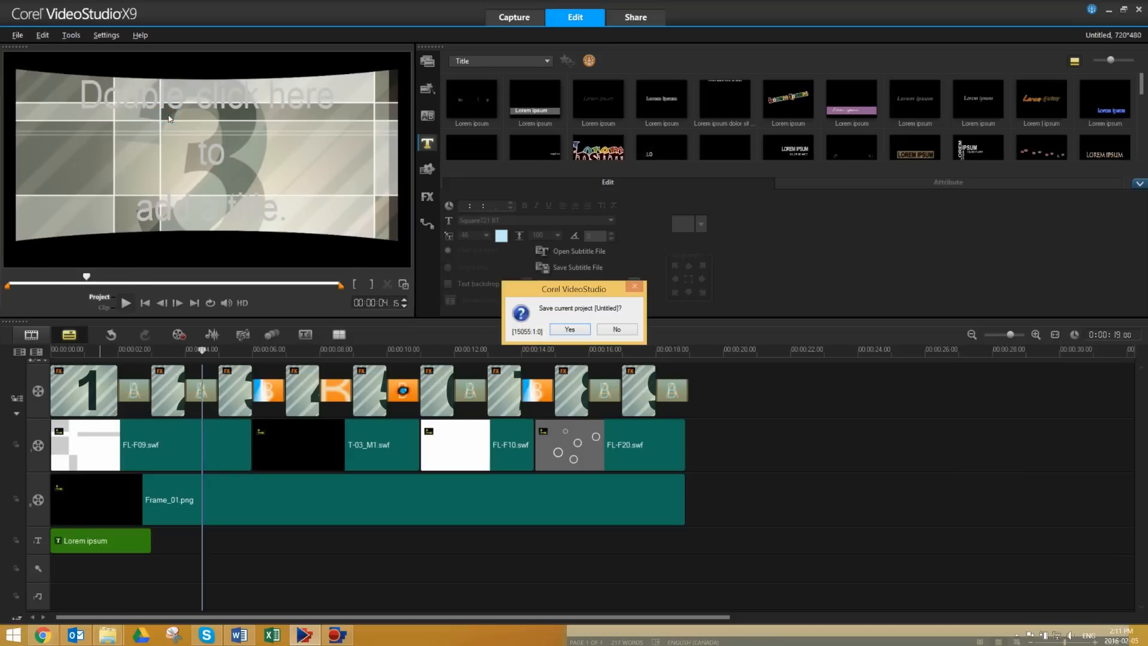
Step: Agree to save and store the project as Template1, bringing up the export settings
left_click(569, 328)
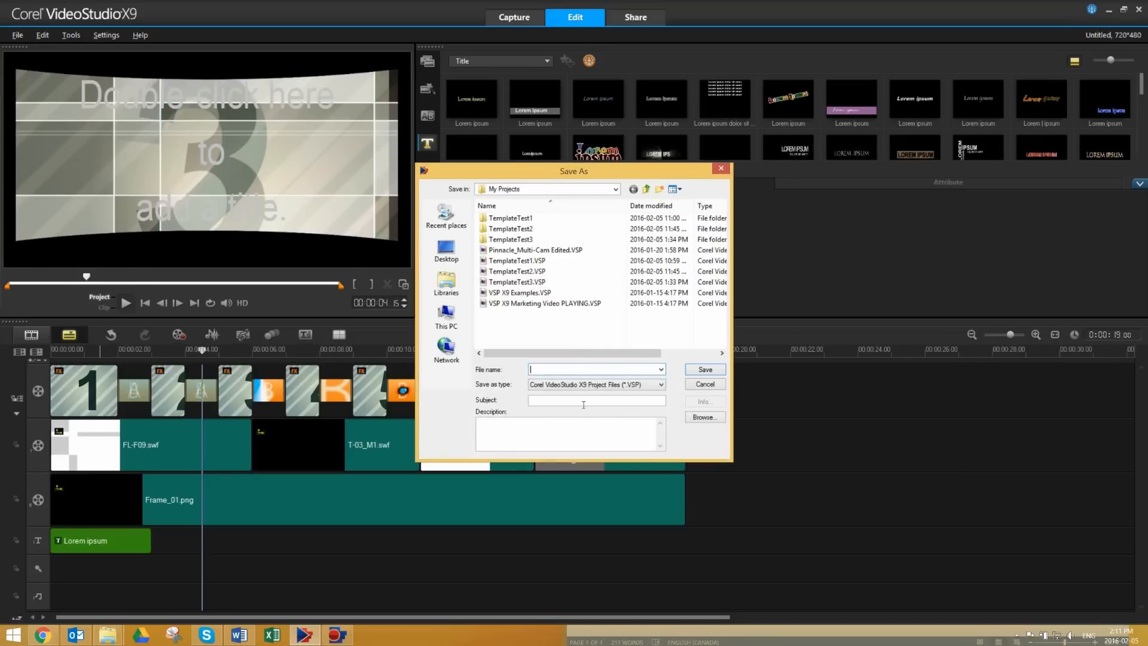
type("Template1")
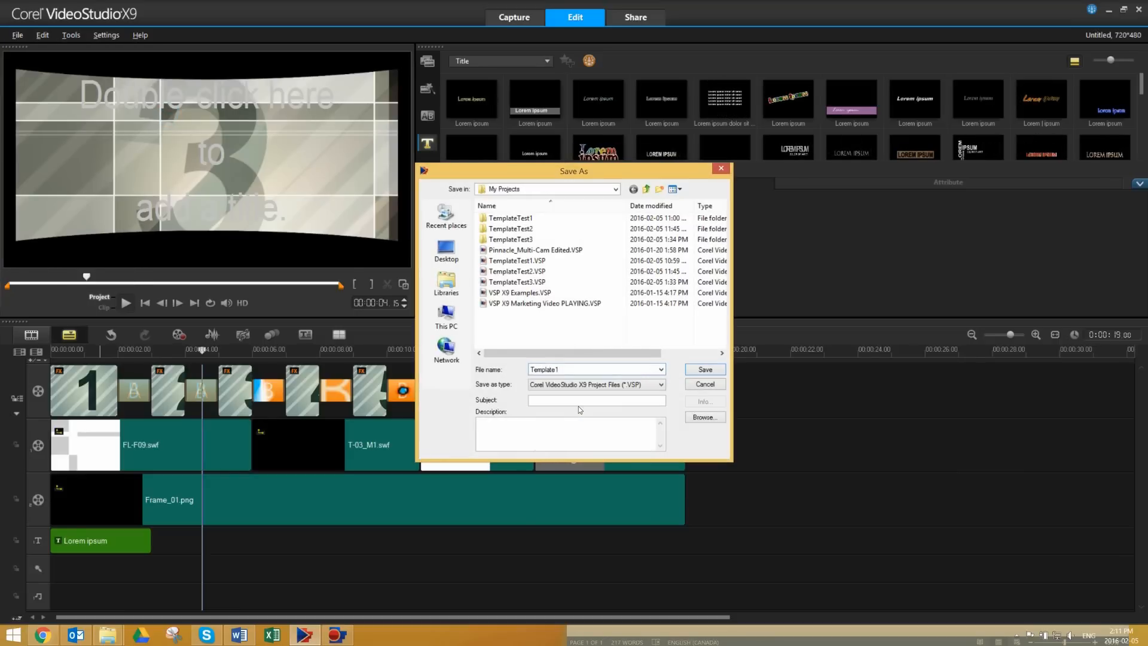
left_click(703, 370)
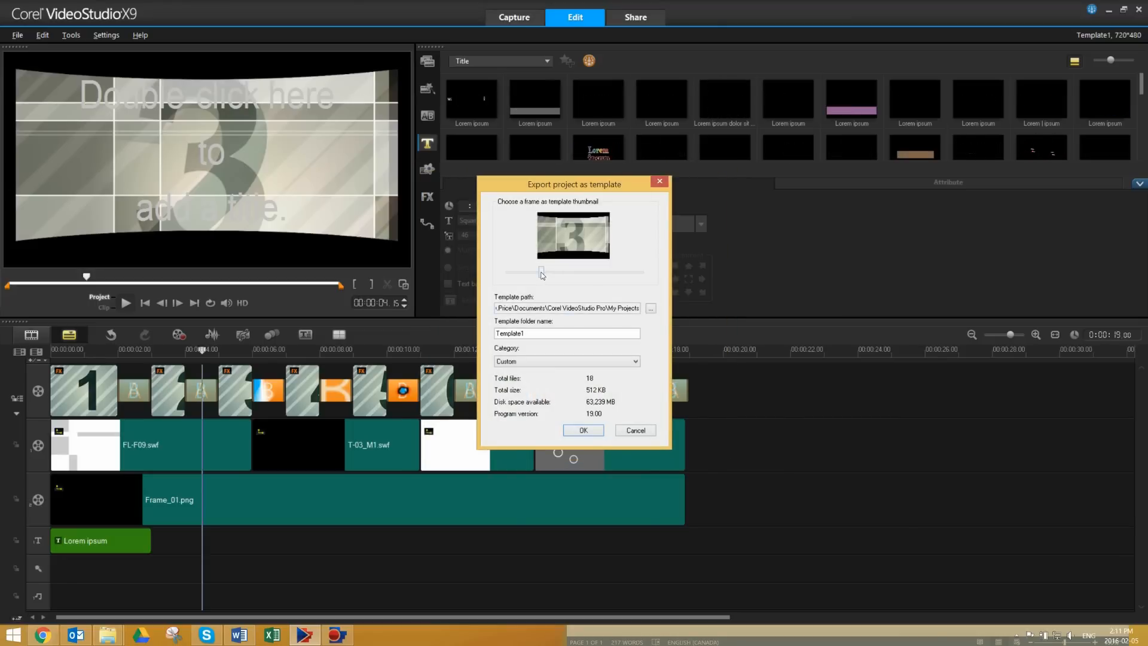
Step: Choose a thumbnail frame and export Template1 into the Custom category
left_click_drag(538, 273, 543, 272)
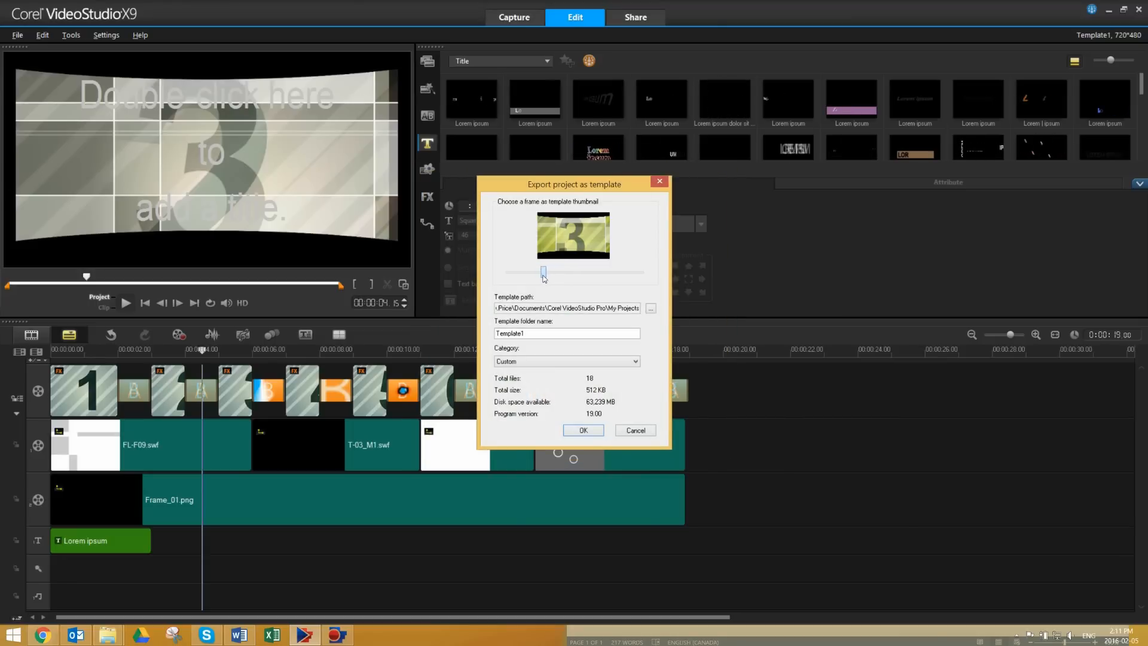
left_click_drag(544, 271, 539, 272)
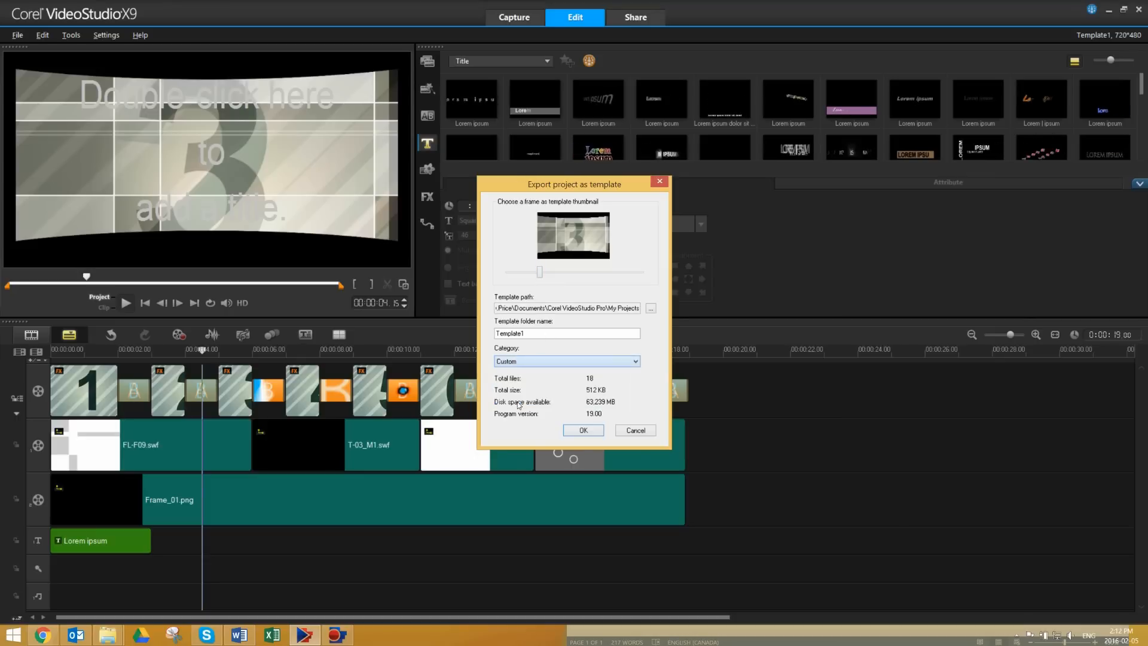
left_click(583, 429)
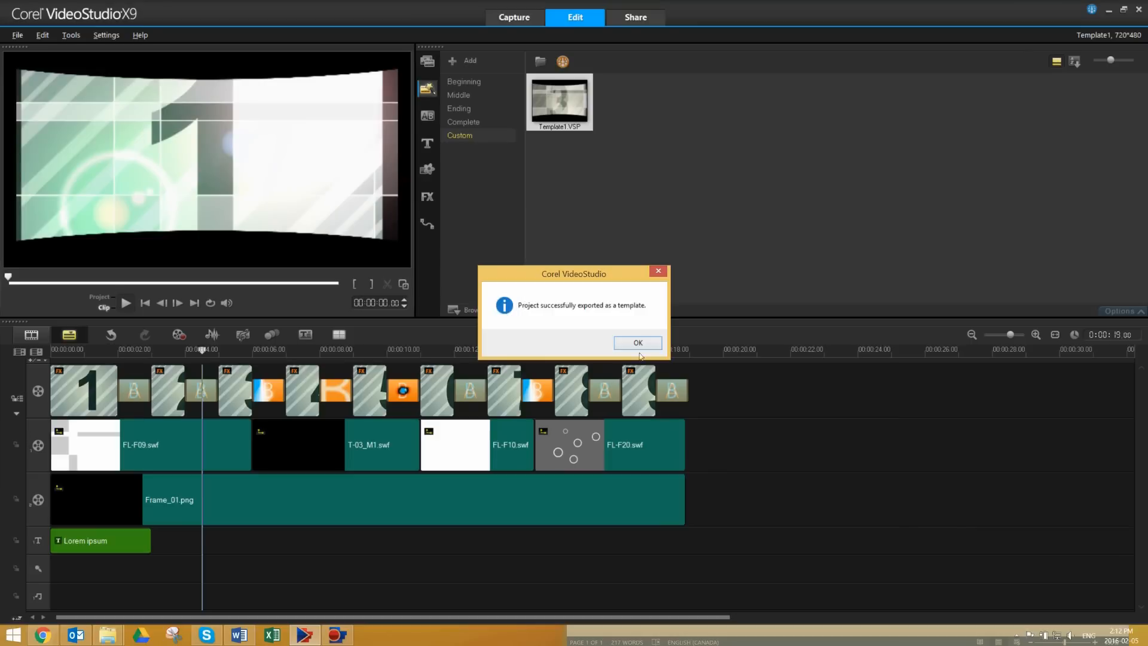
Step: Dismiss the success message, start a new project and drop Template1.VSP onto its timeline
left_click(15, 35)
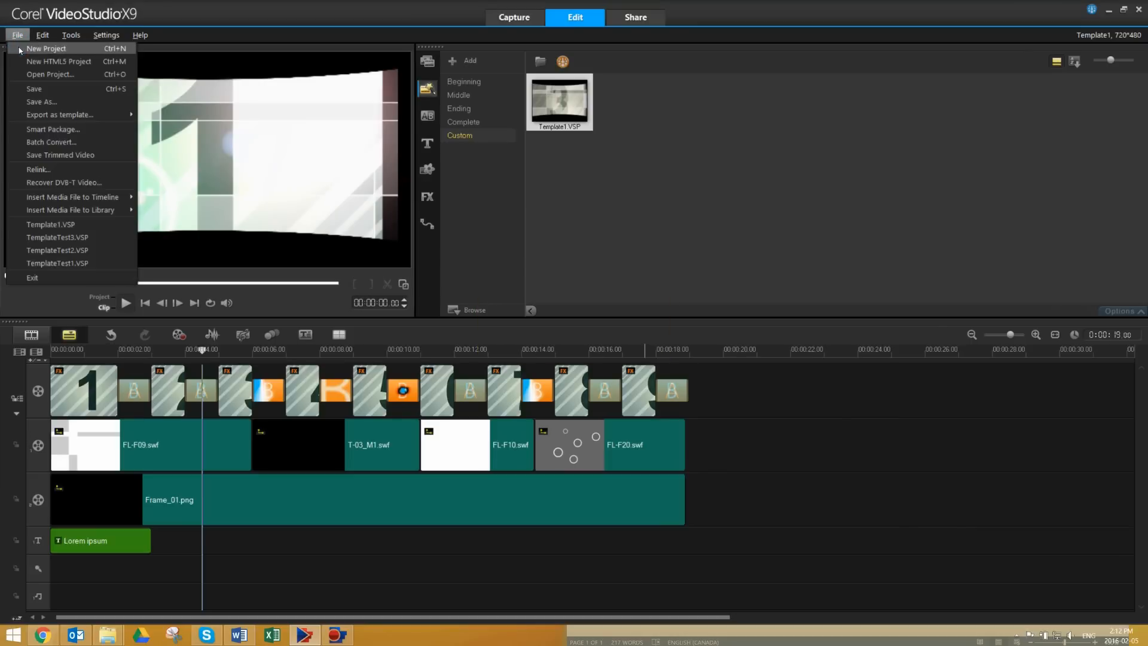
left_click(47, 48)
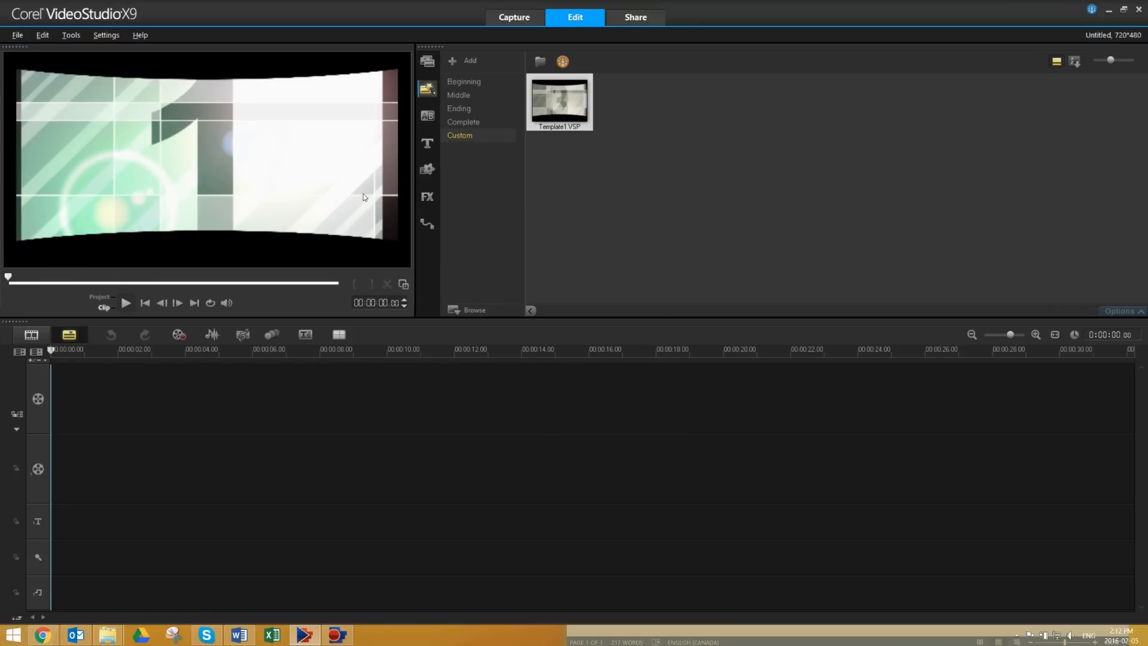
left_click_drag(558, 100, 407, 397)
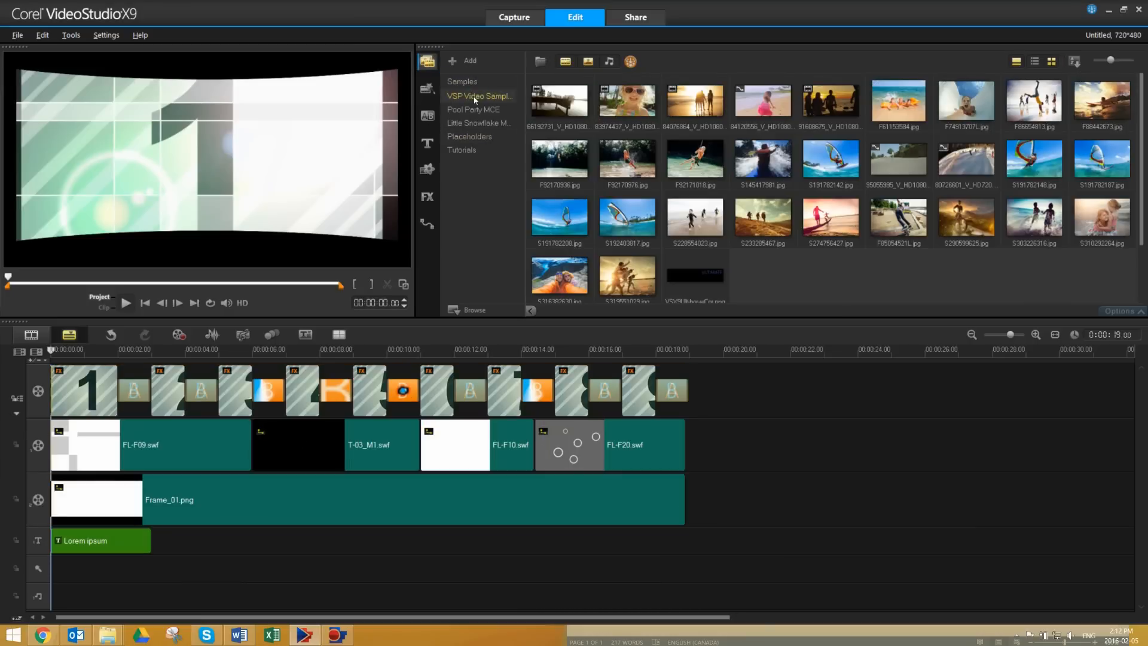
Step: Swap the first placeholders for beach photos from VSP Video Samples and play the result
left_click(99, 390)
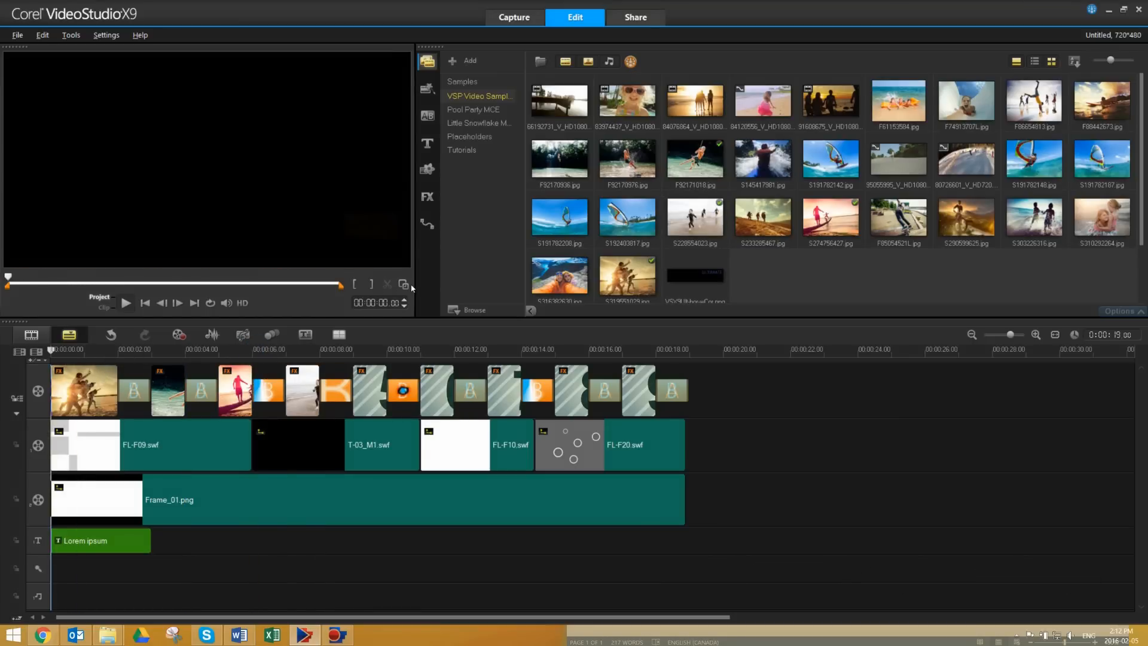
left_click(126, 302)
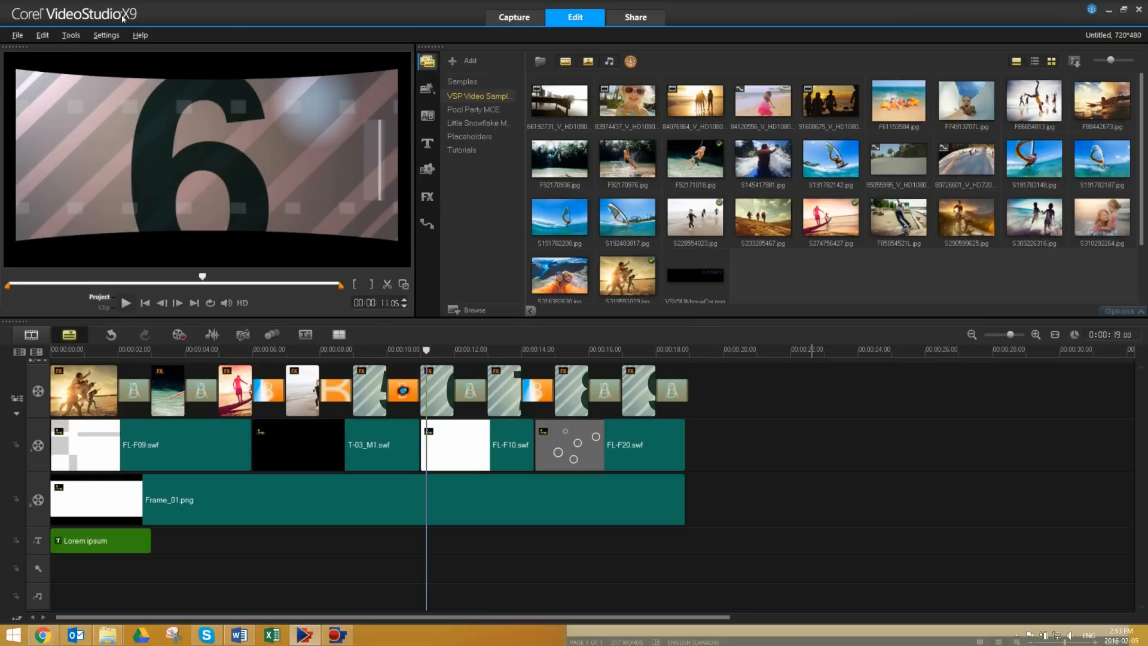
Step: Bring up File > Export as template for the photo-filled project
left_click(16, 35)
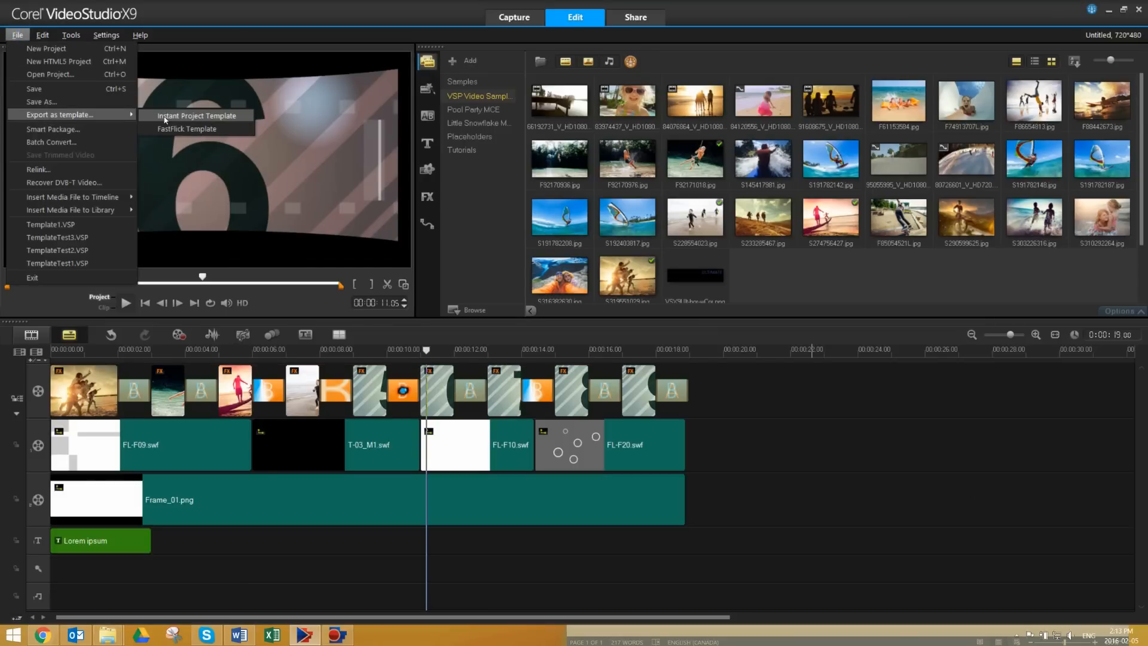